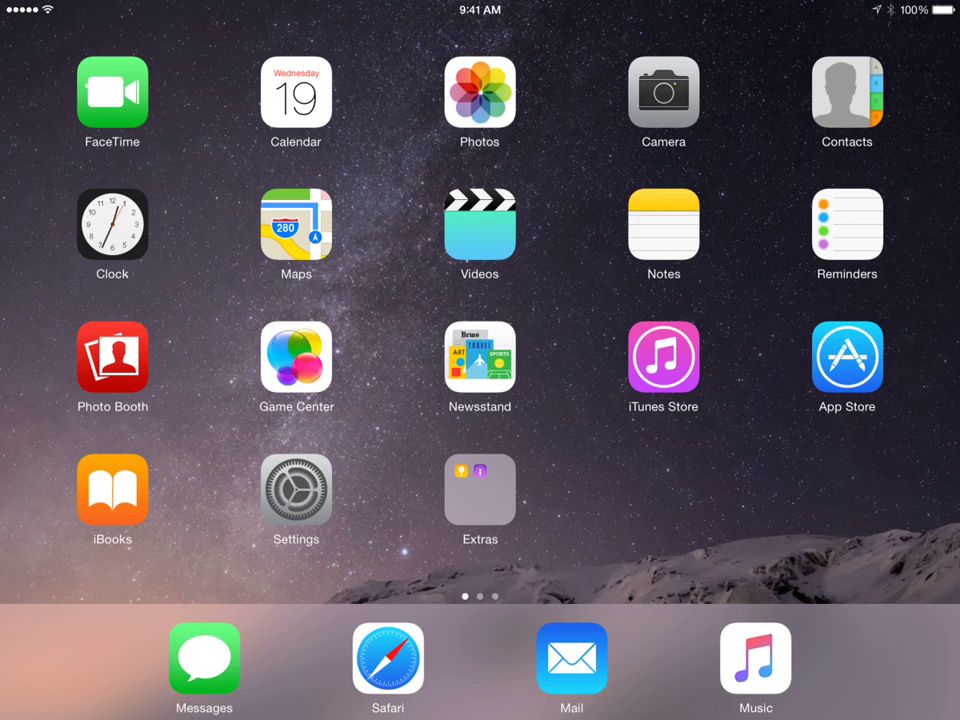
# - Launch Settings from the home screen and scroll down the app list to the media apps
pyautogui.click(295, 499)
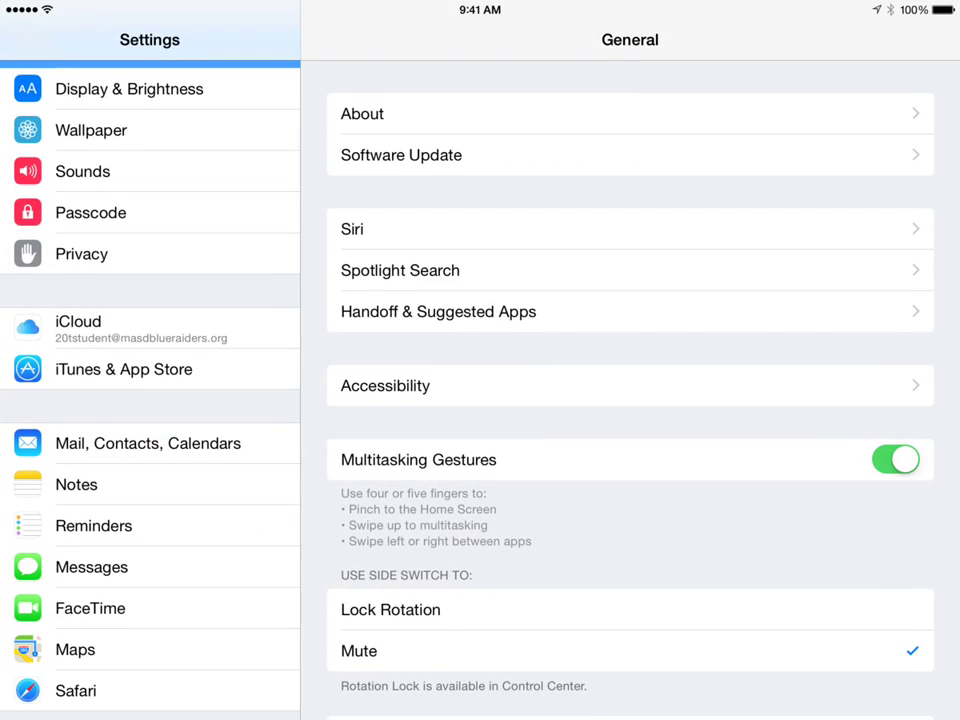
pyautogui.scroll(-3)
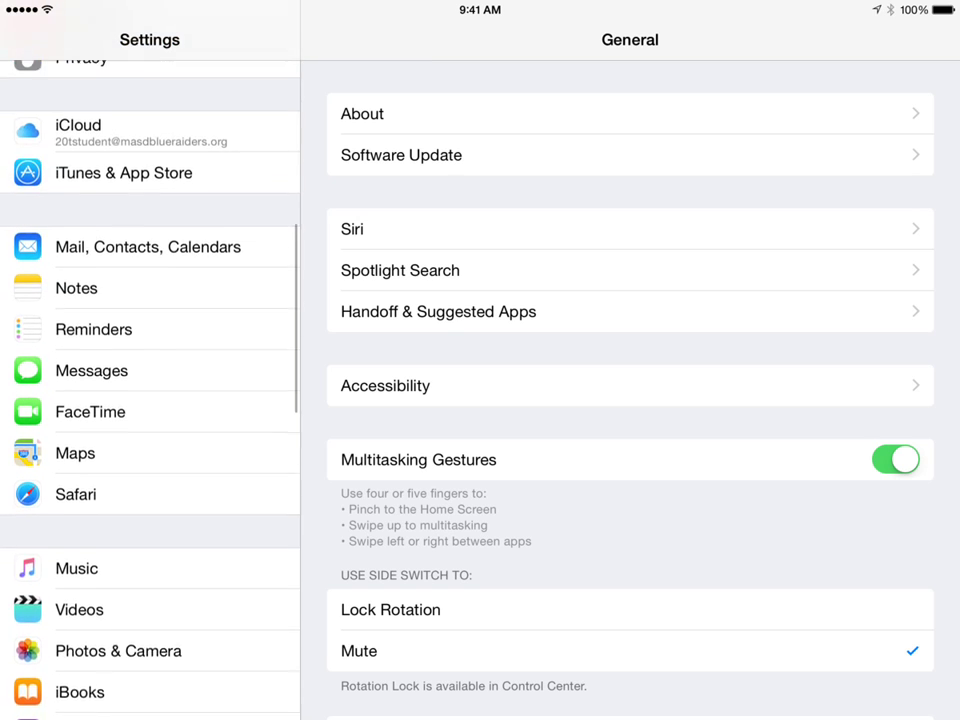
# - Select iCloud in the Settings sidebar to view account, storage and sync options
pyautogui.click(149, 131)
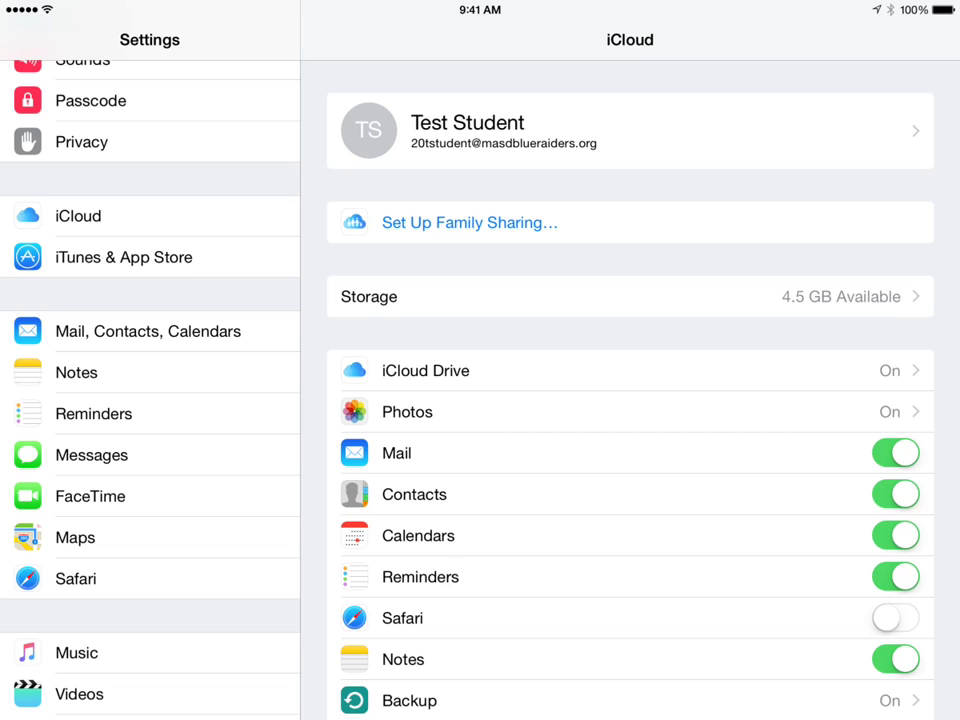
pyautogui.scroll(3)
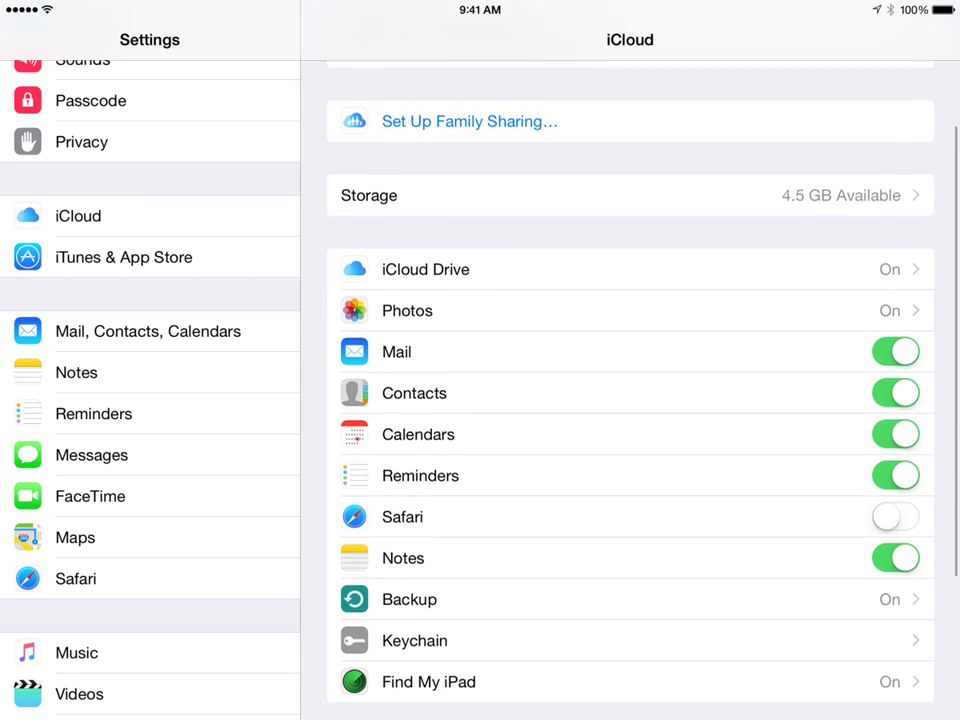
pyautogui.scroll(-3)
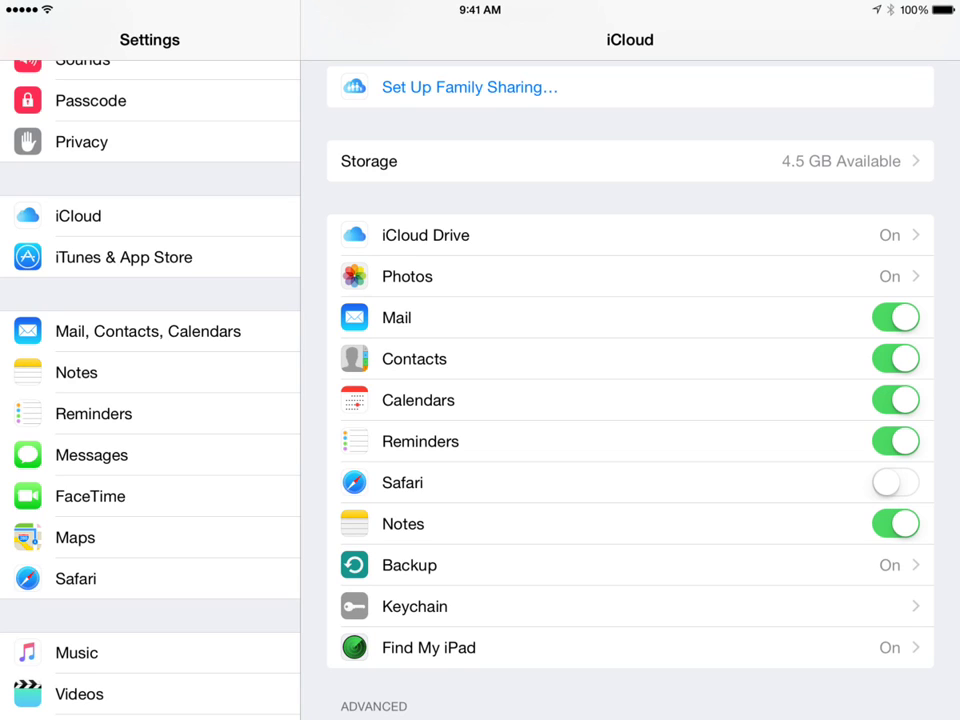
pyautogui.scroll(3)
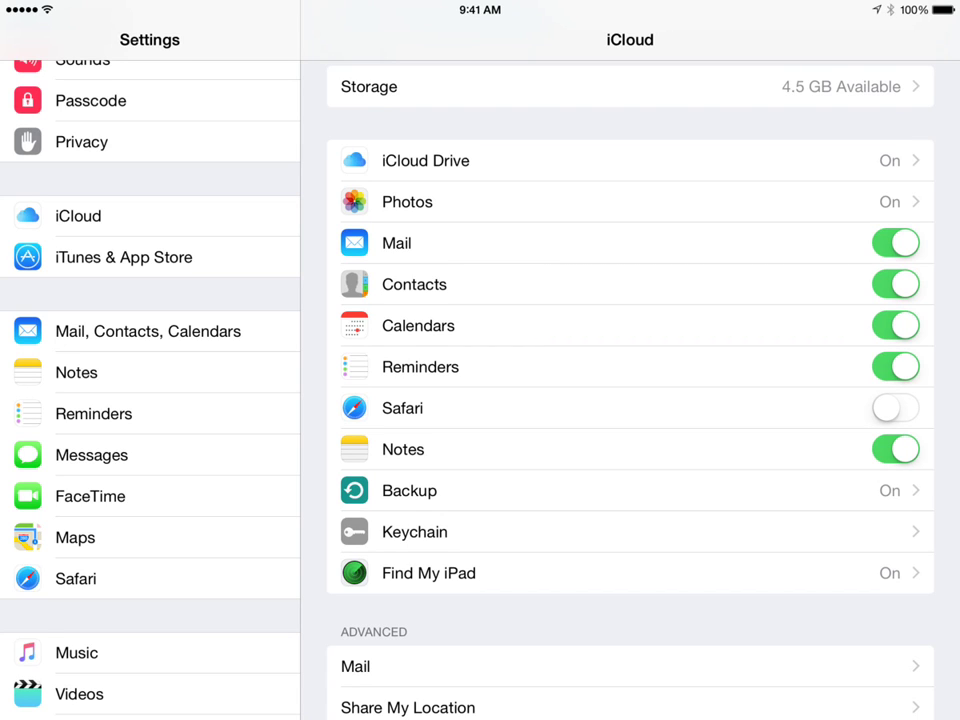
pyautogui.click(630, 490)
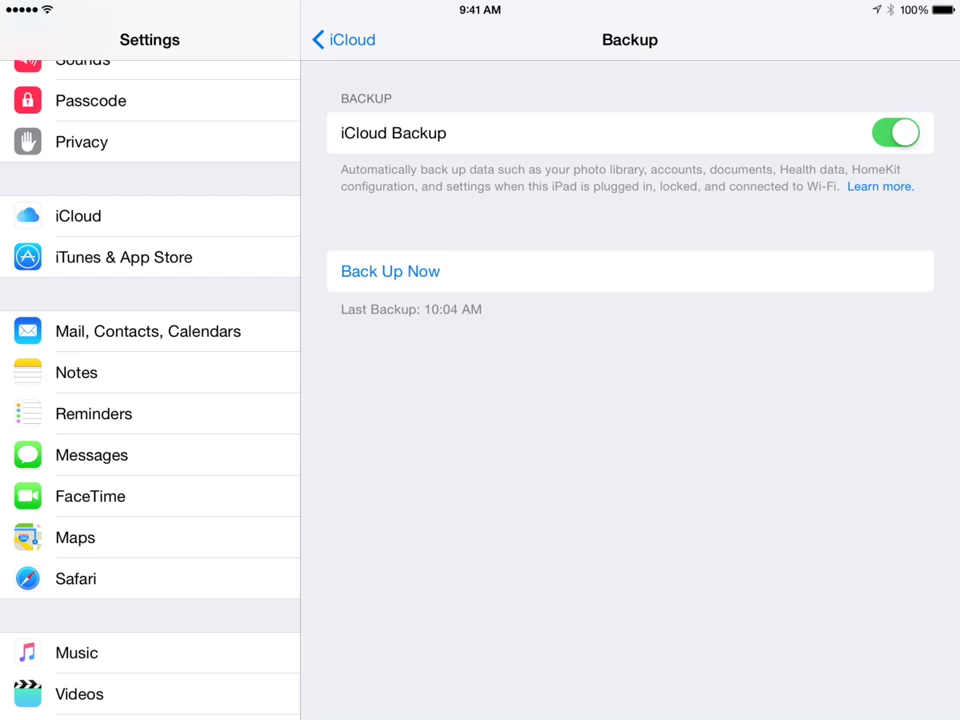
pyautogui.click(343, 40)
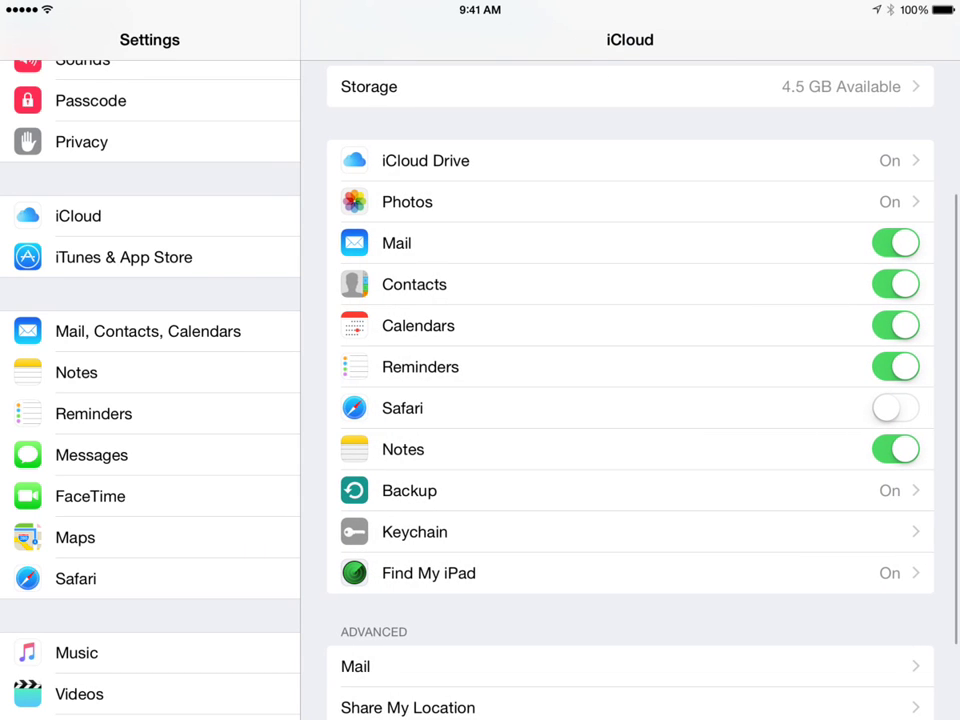